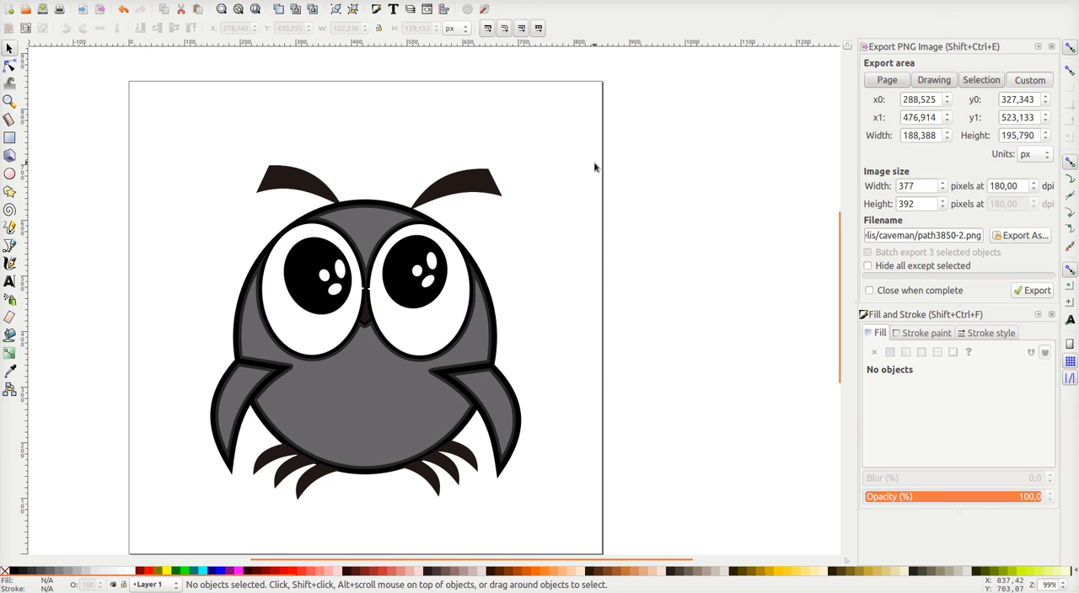
mouse_move(184, 139)
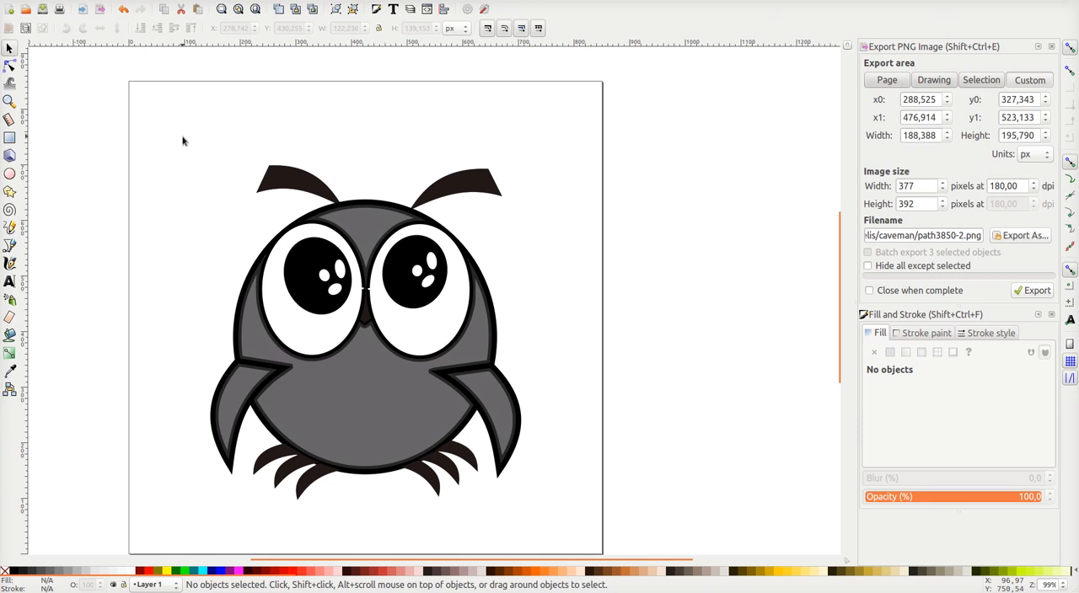
mouse_move(91, 196)
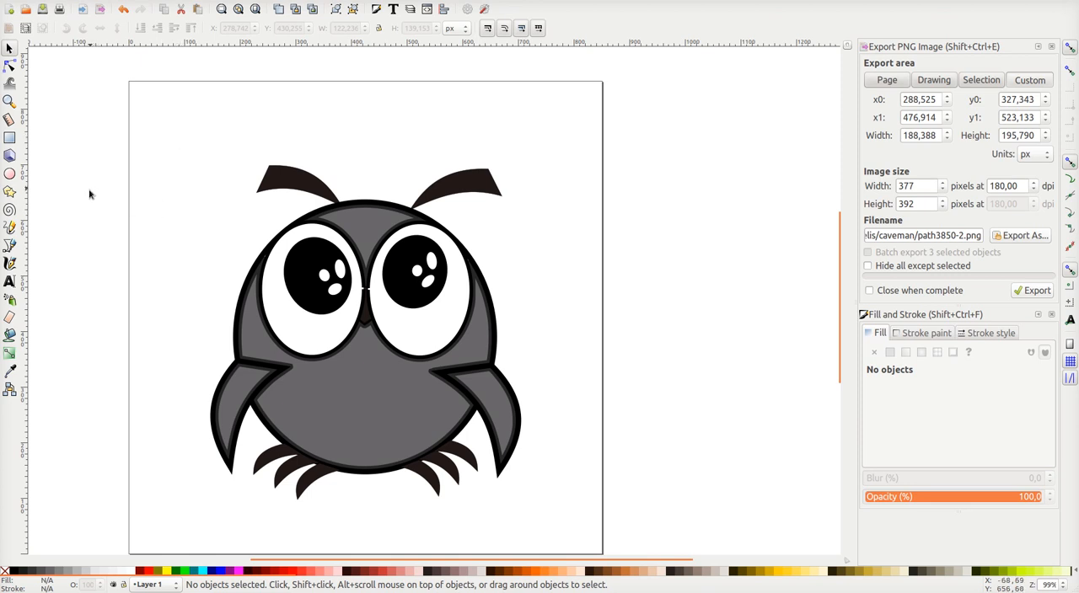
mouse_move(10, 244)
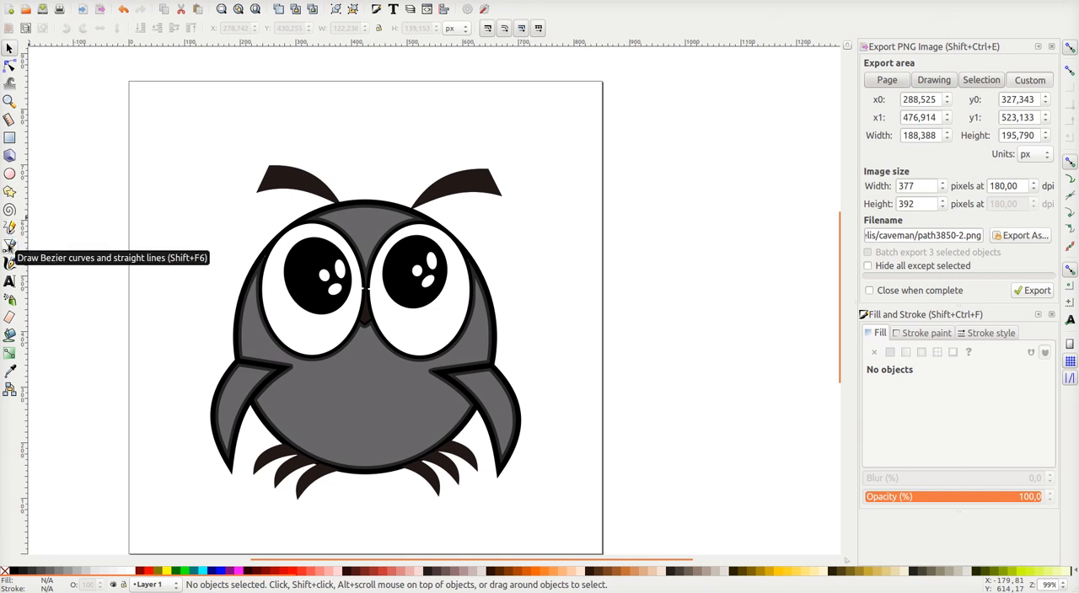
Draw a closed Bezier triangle over the left eye and give it a flat white fill
left_click(10, 246)
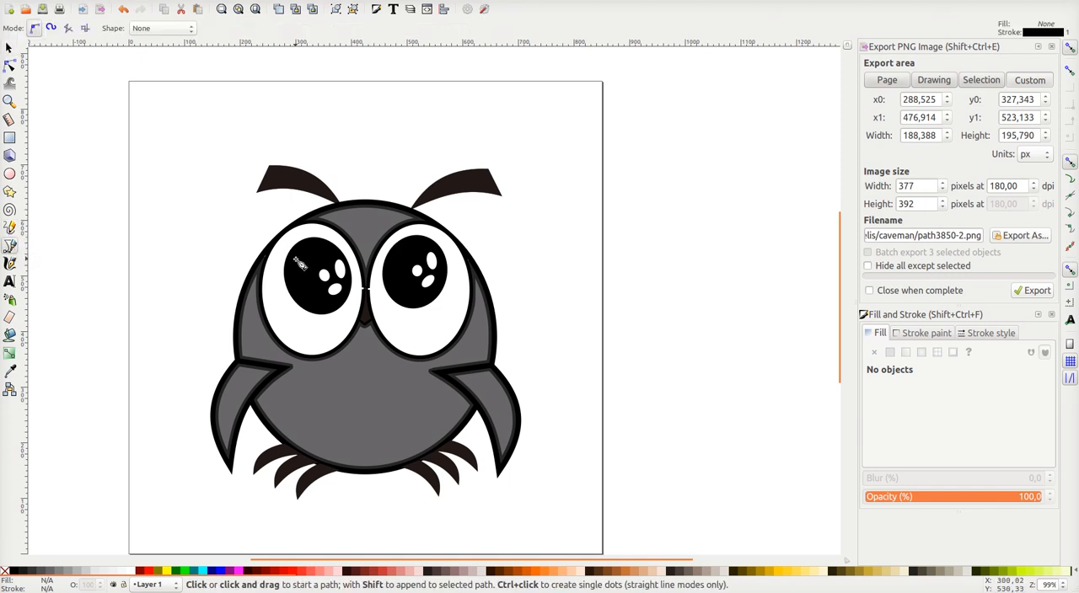
left_click(263, 280)
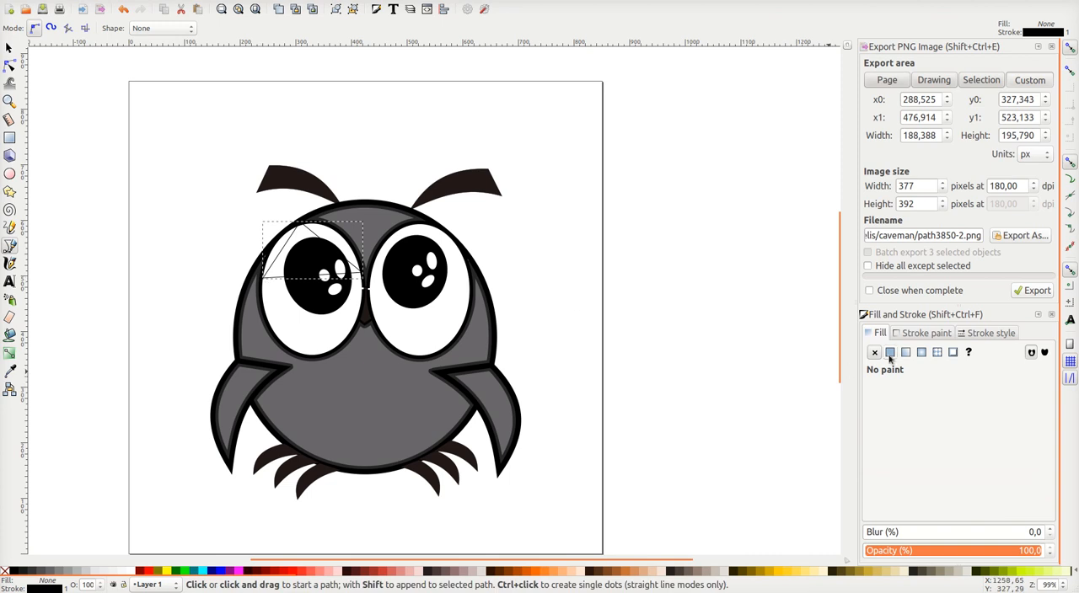
left_click(890, 353)
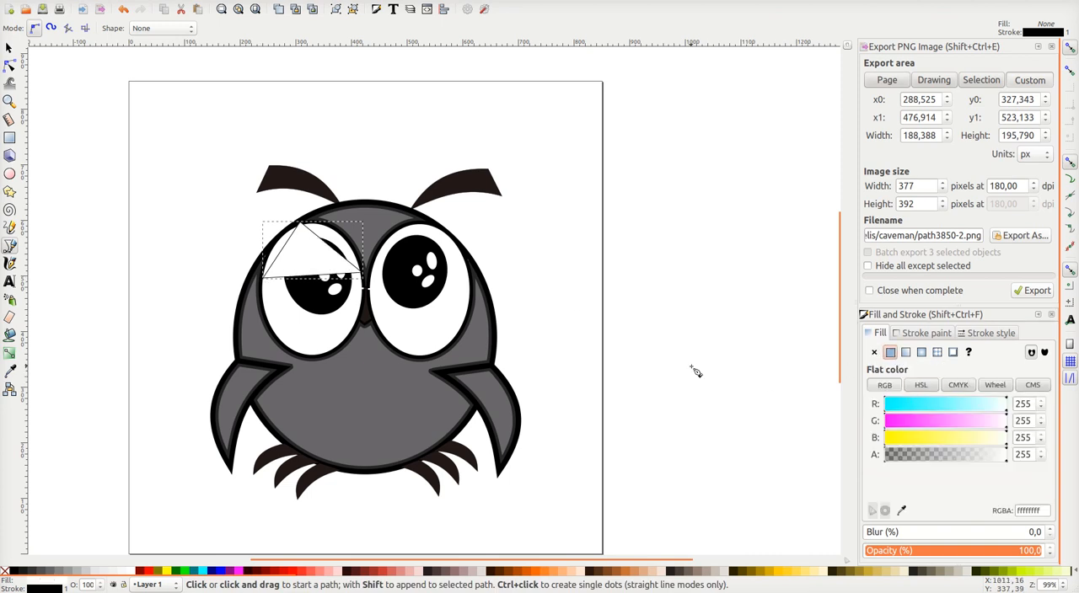
left_click(10, 62)
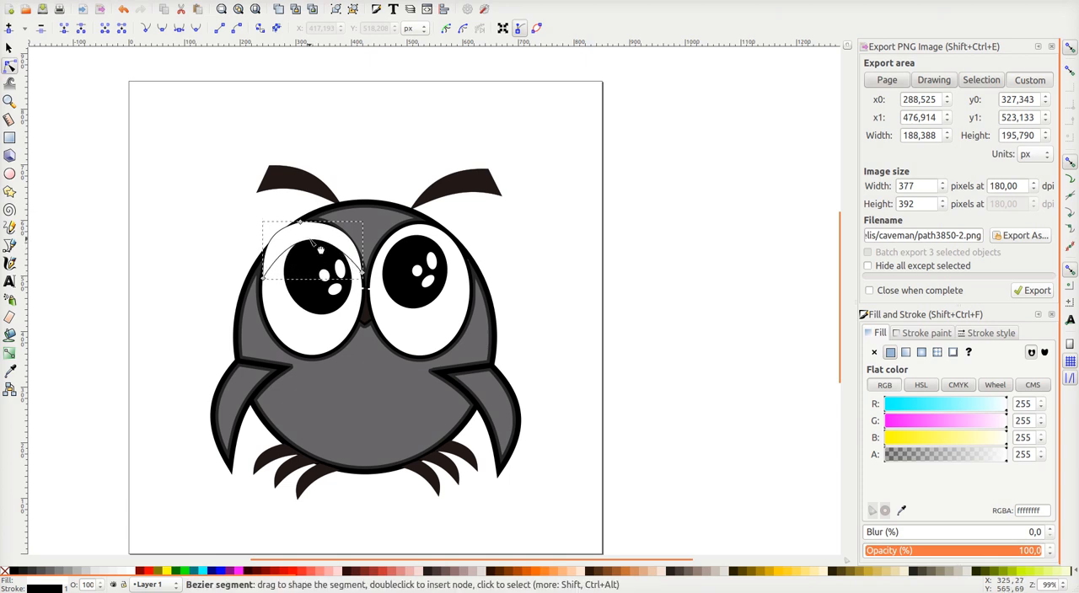
Bend the eyelid's lower edge into a curve and place a matching eyelid over the right eye
right_click(321, 249)
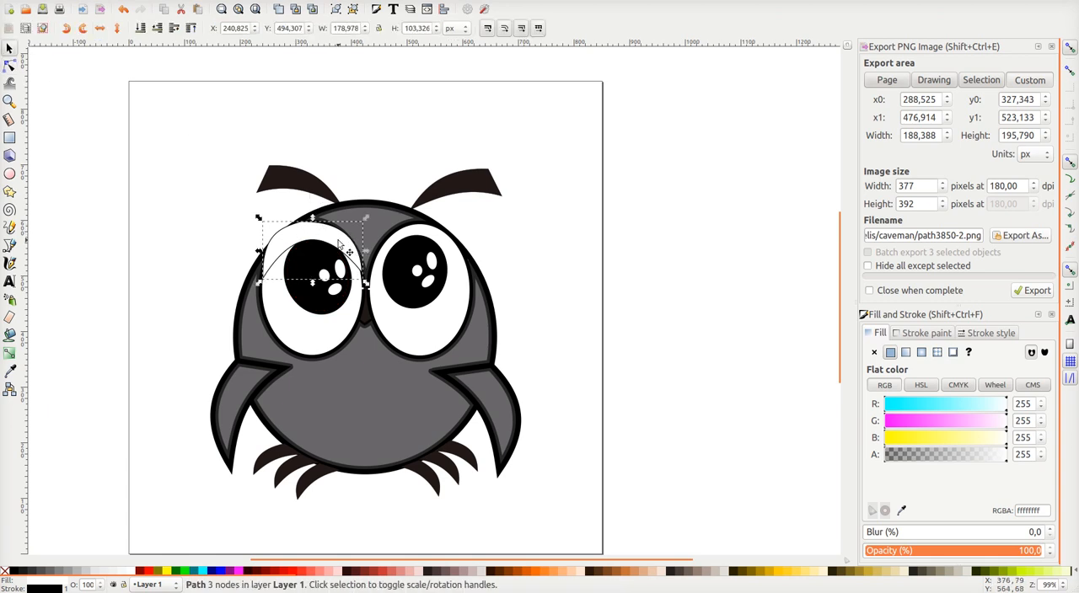
left_click_drag(312, 249, 430, 244)
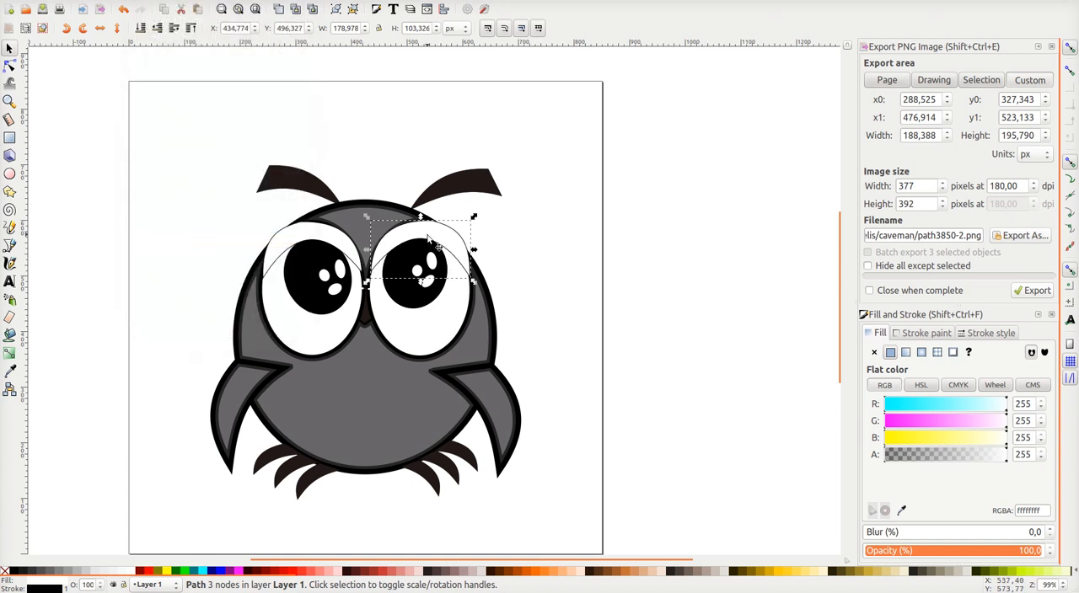
mouse_move(518, 258)
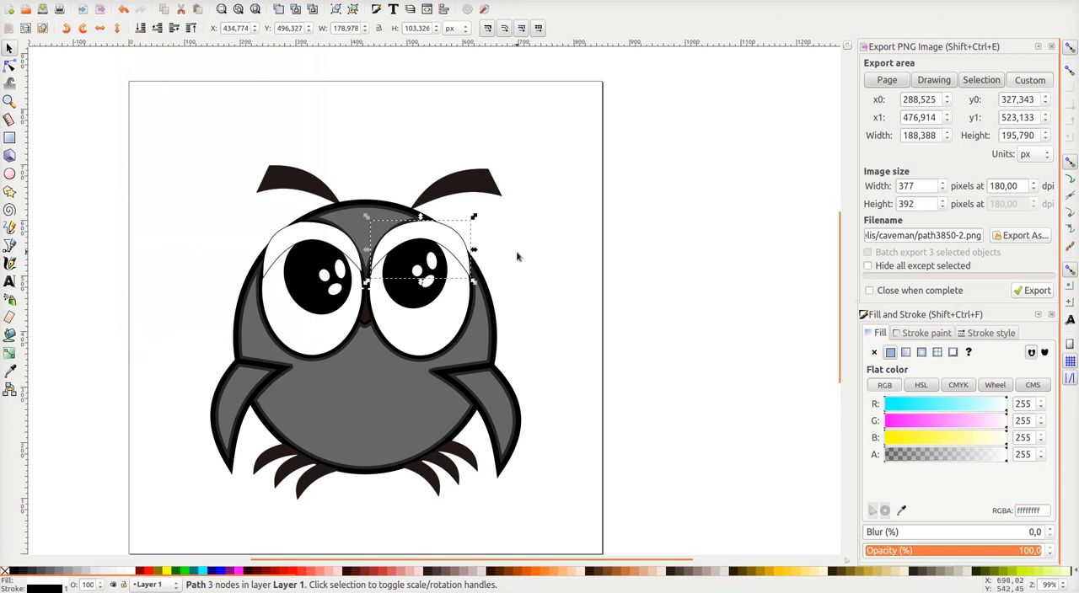
left_click(520, 263)
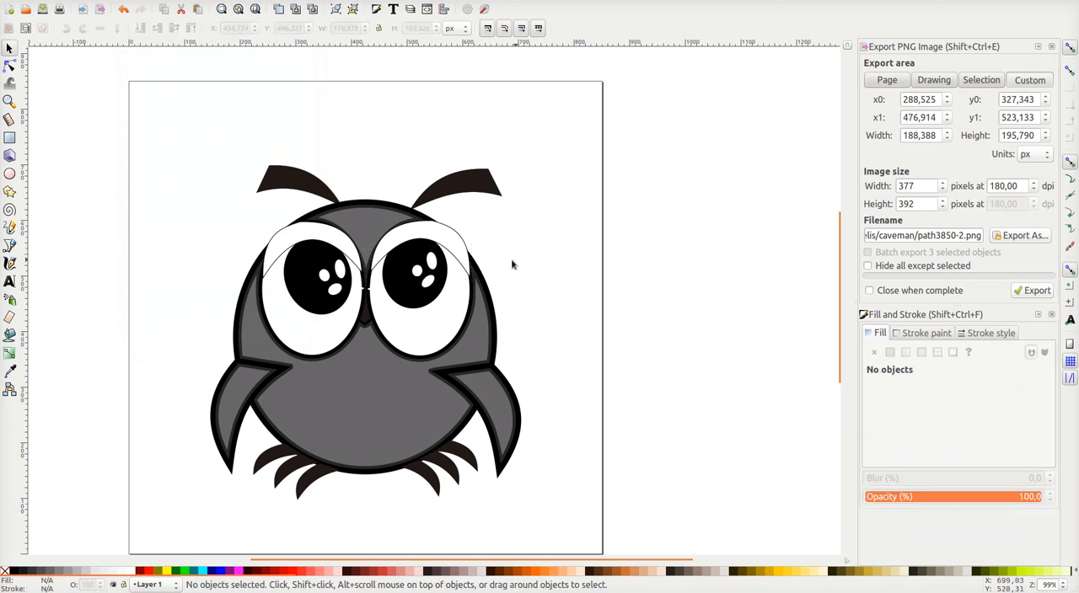
Bring up the Save As dialog from the File menu
left_click(43, 10)
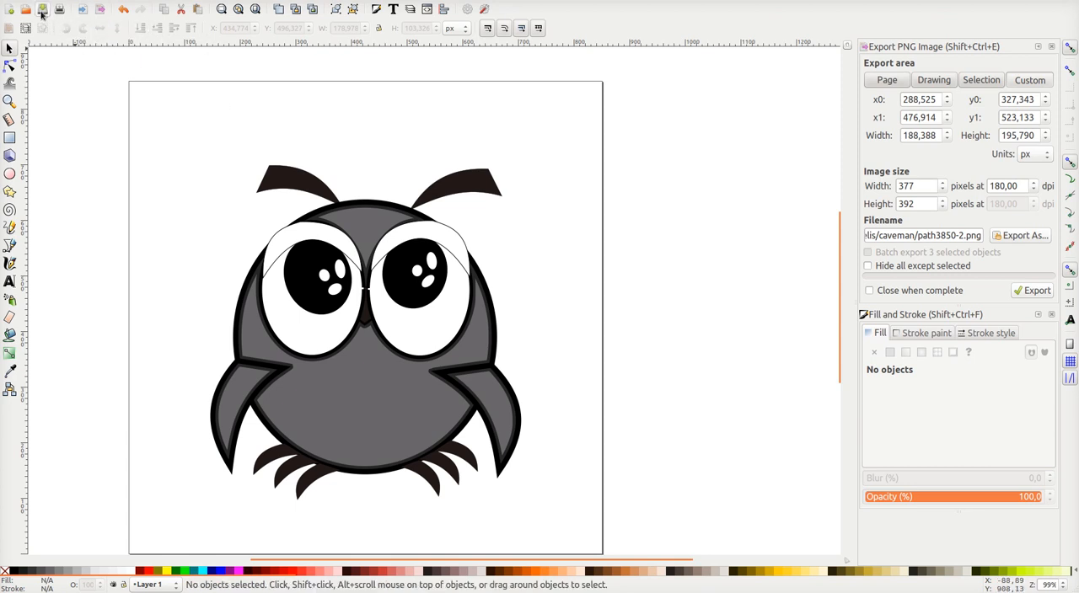
left_click(13, 7)
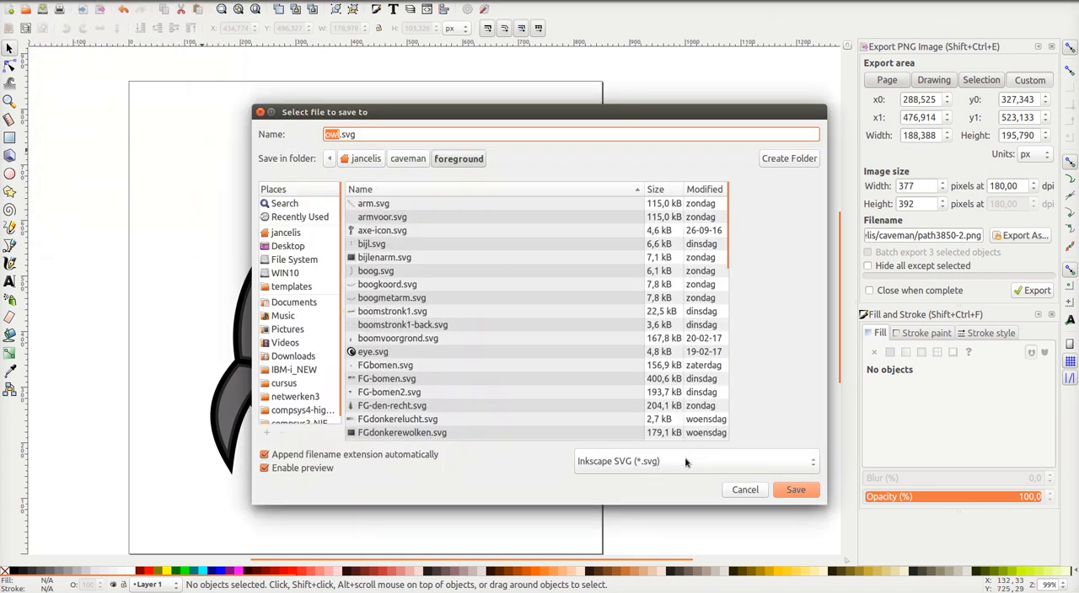
Save the drawing as owl.sif in Synfig Animation format, replacing the existing file
left_click(691, 462)
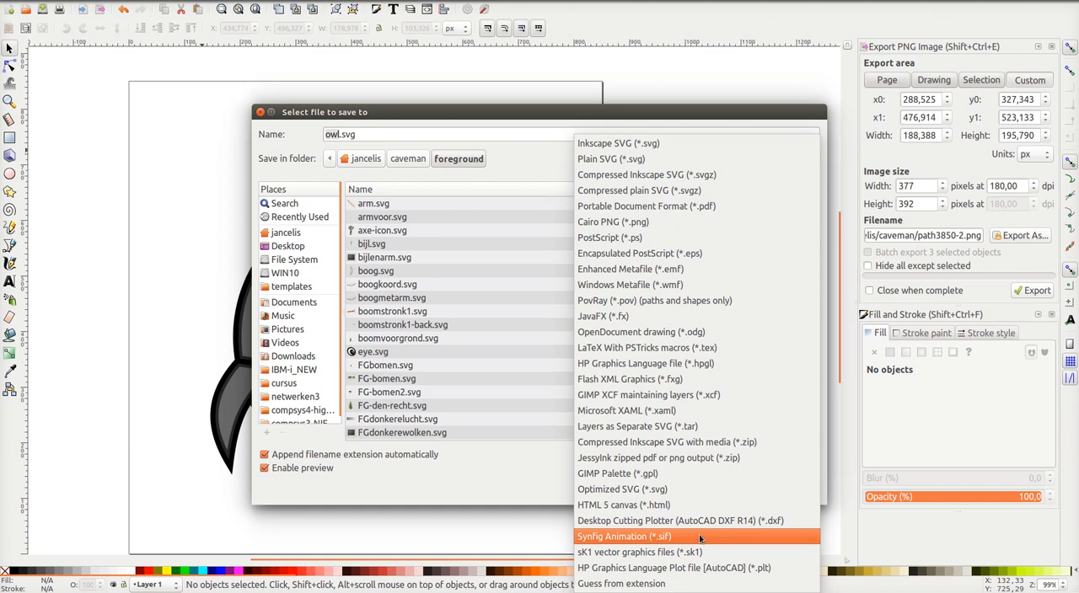
left_click(624, 536)
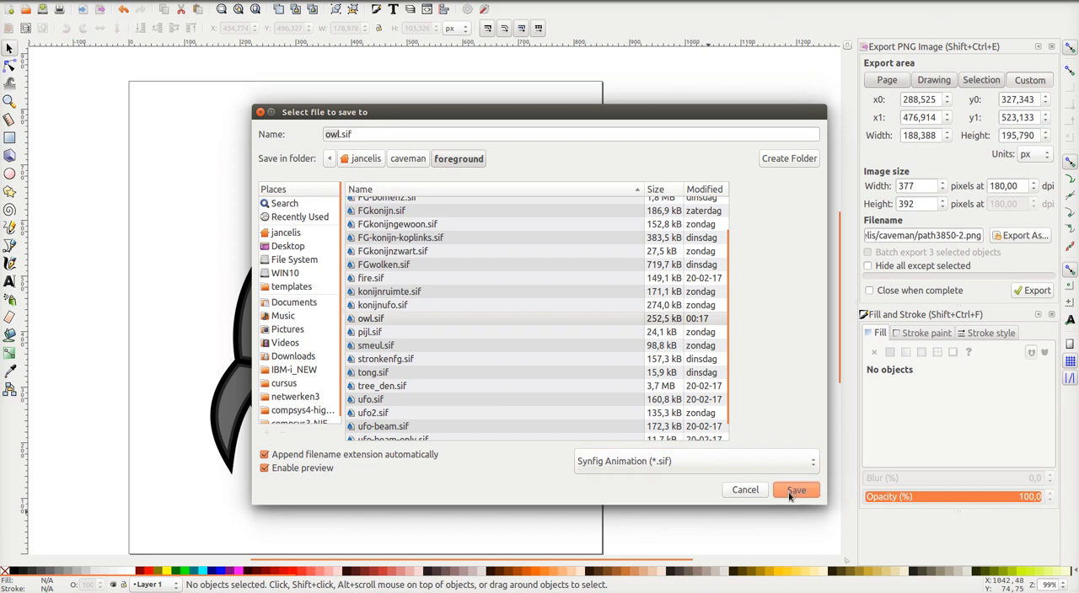
left_click(795, 489)
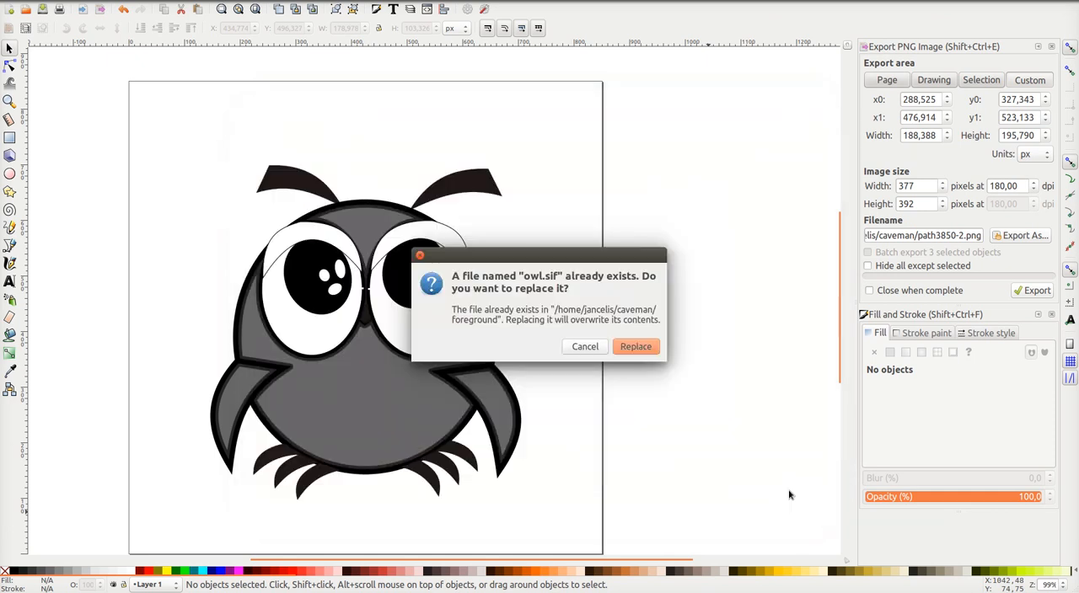
left_click(636, 347)
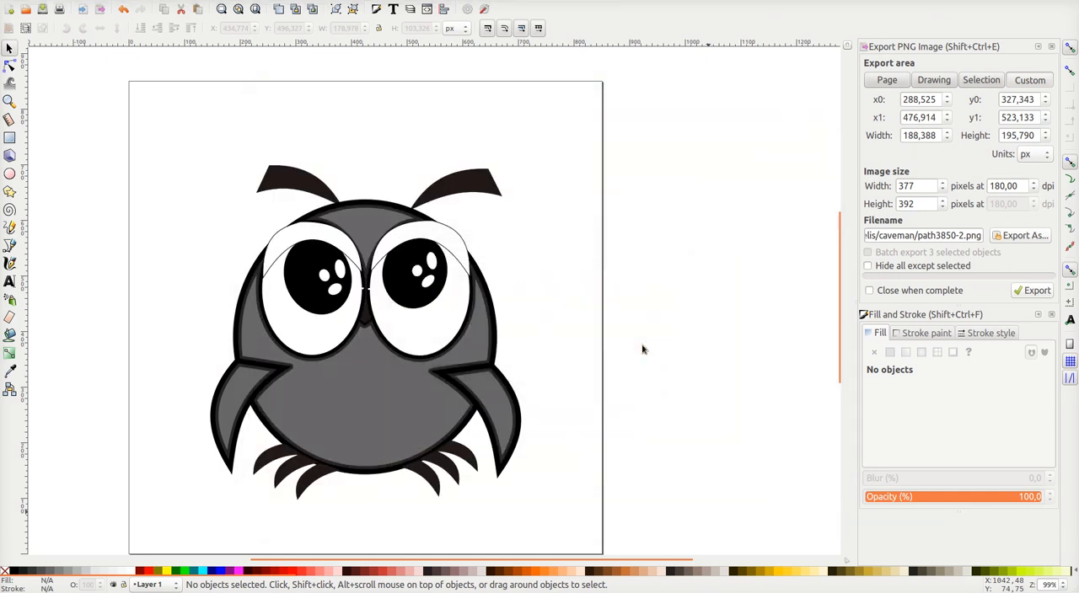
key("ctrl+s")
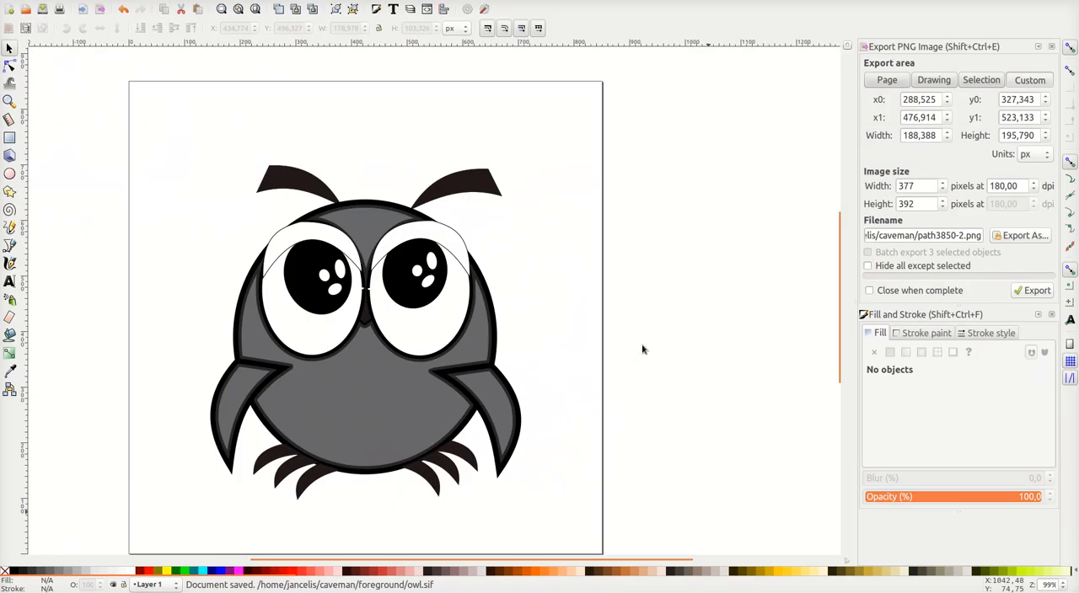